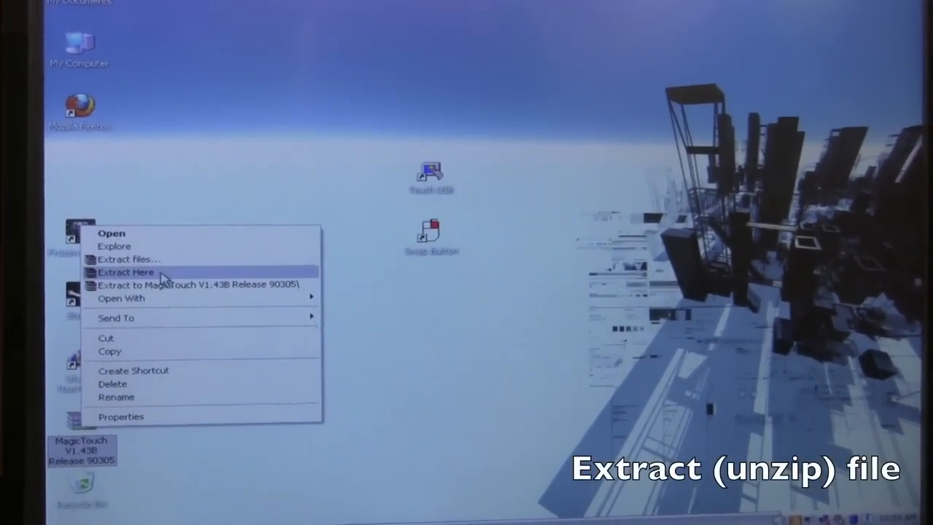
# - Extract the MagicTouch V1.43B Release 90305 archive onto the desktop
pyautogui.click(124, 272)
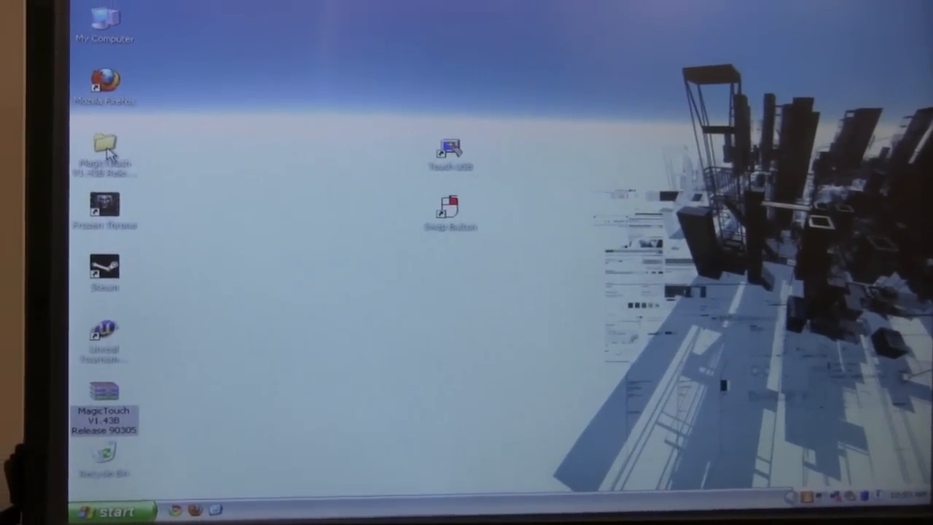
# - Open the extracted MagicTouch folder and select its setup application
pyautogui.doubleClick(105, 149)
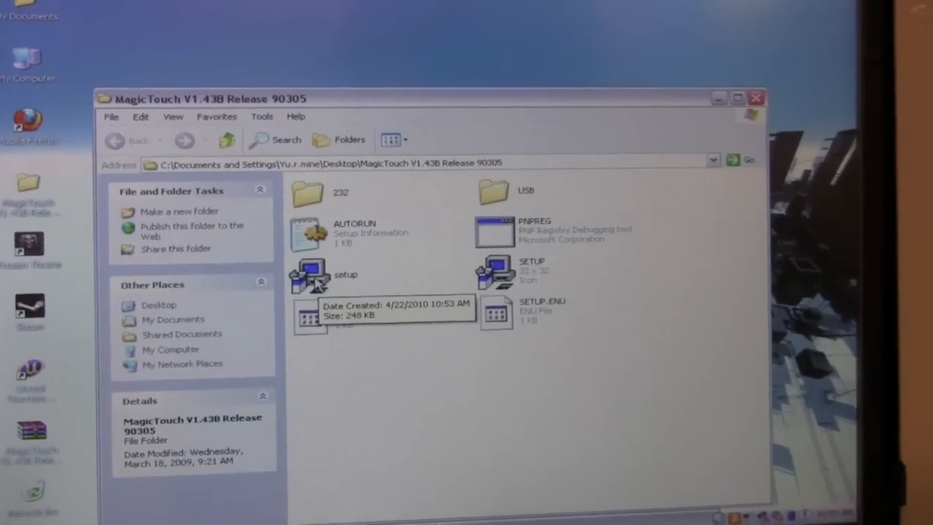
pyautogui.click(310, 277)
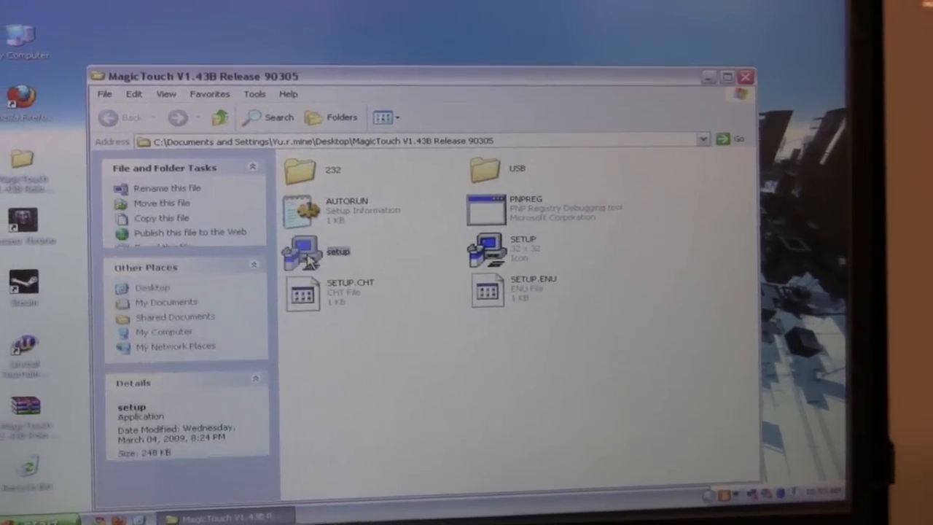
# - Run MagicTouch setup to uninstall the current controller driver, then reopen the driver folder
pyautogui.doubleClick(301, 251)
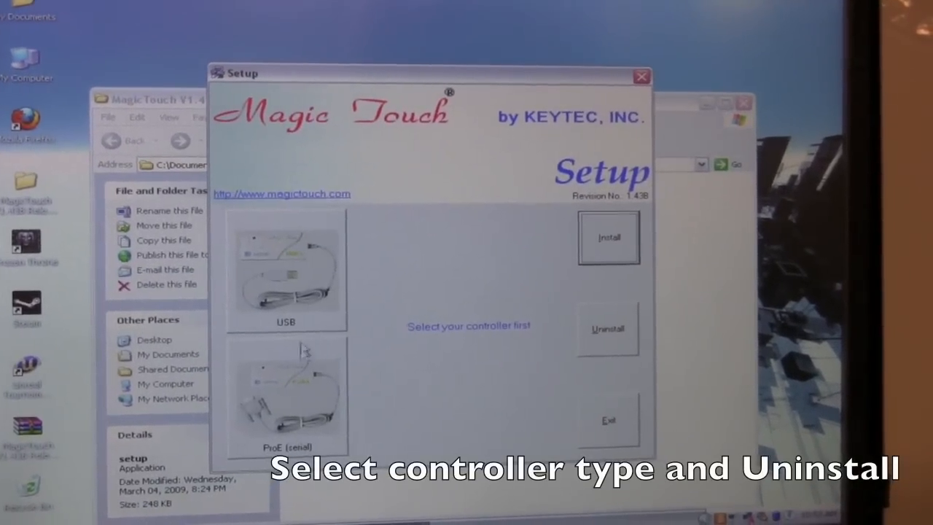
pyautogui.click(286, 270)
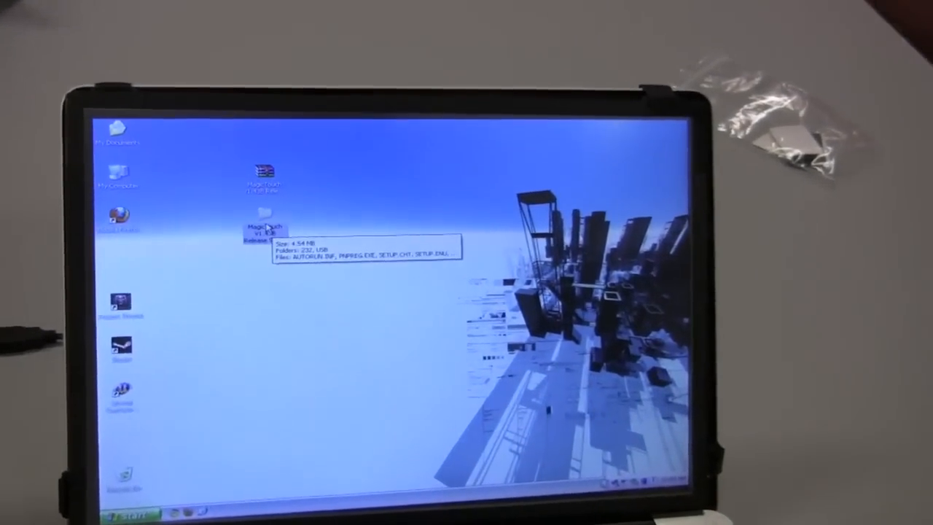
pyautogui.doubleClick(264, 230)
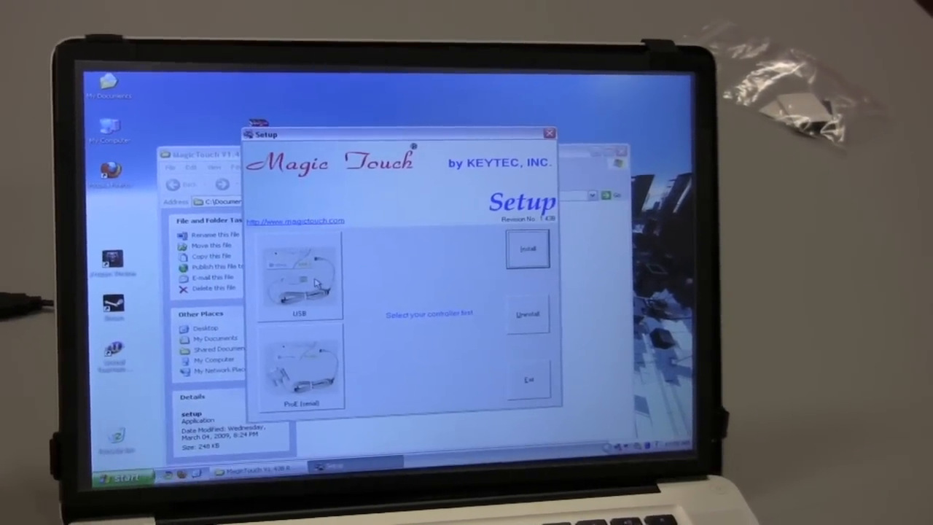
# - Choose the USB controller type and start its driver installation
pyautogui.click(297, 277)
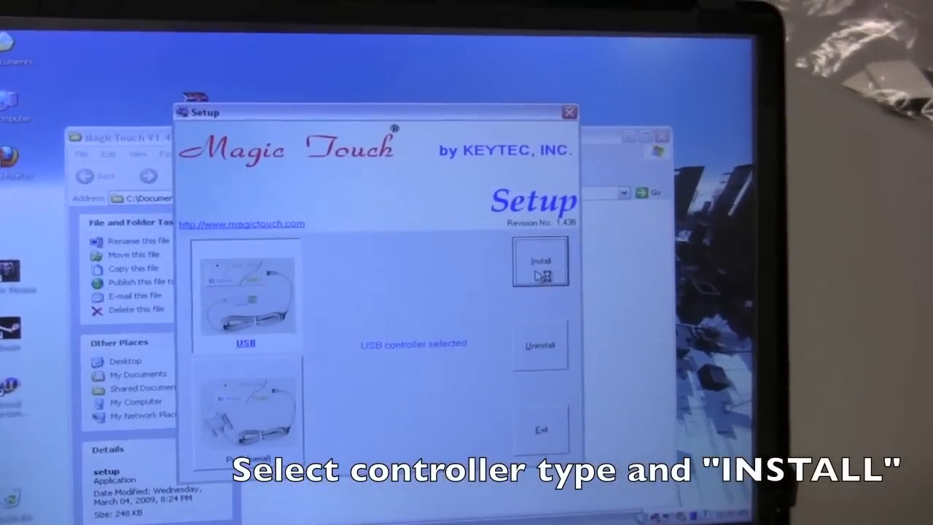
pyautogui.click(540, 262)
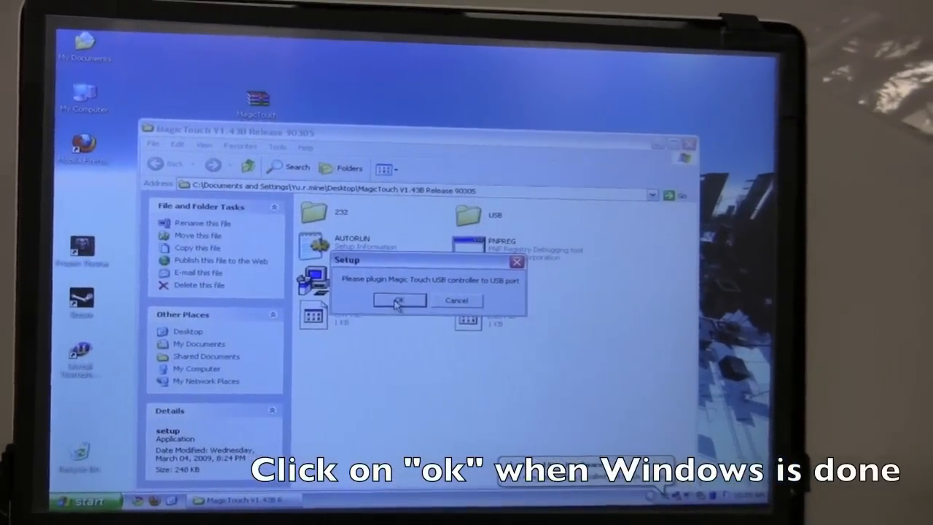
# - Confirm the USB controller is plugged in and accept the Windows reboot prompt
pyautogui.click(398, 300)
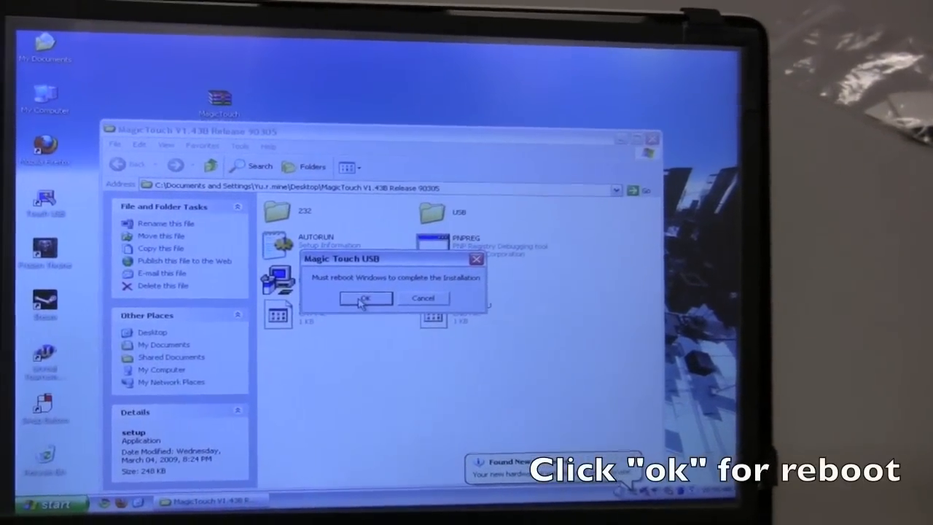
pyautogui.click(365, 298)
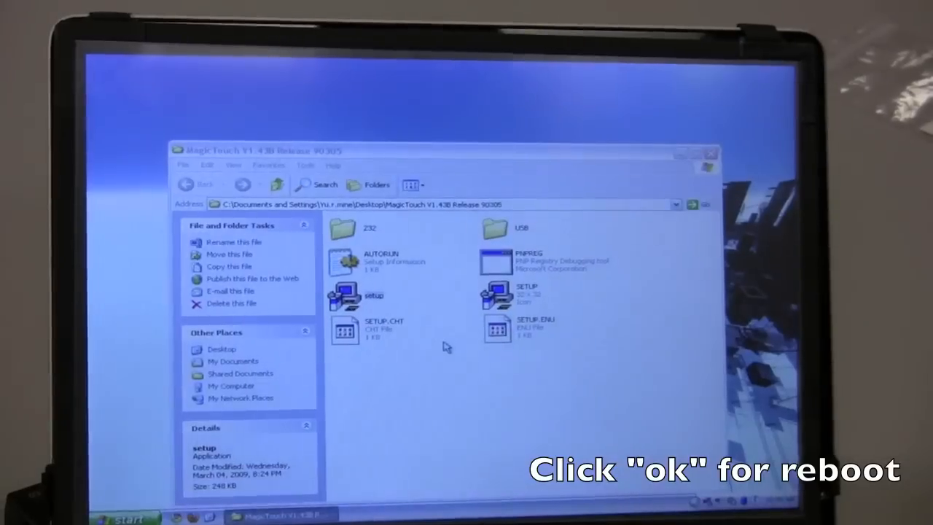